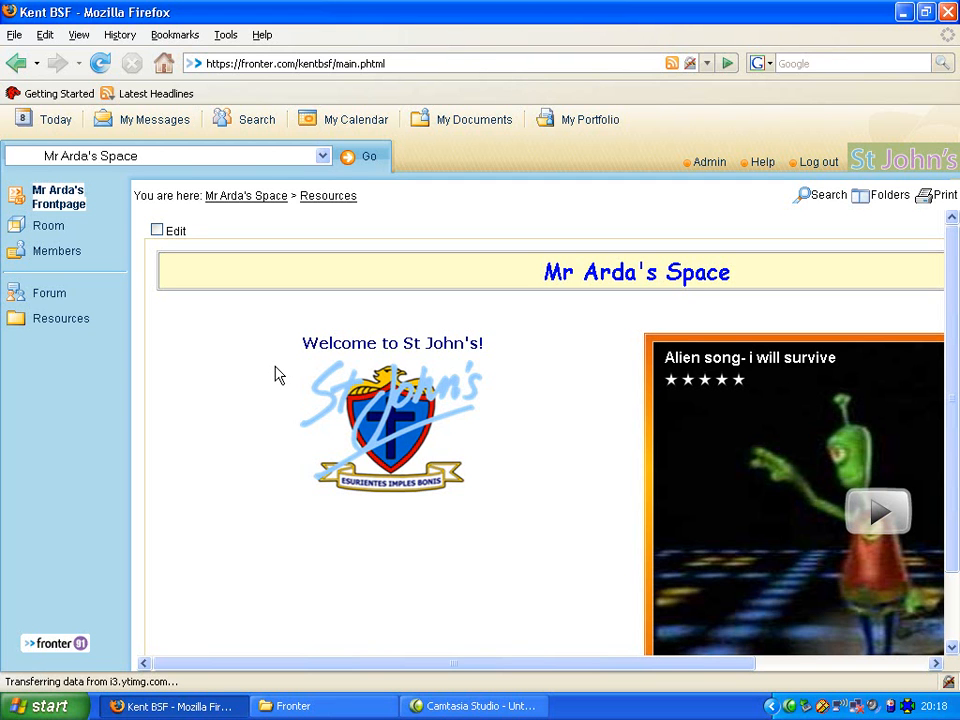
{"action": "mouse_move", "coordinate": [510, 543]}
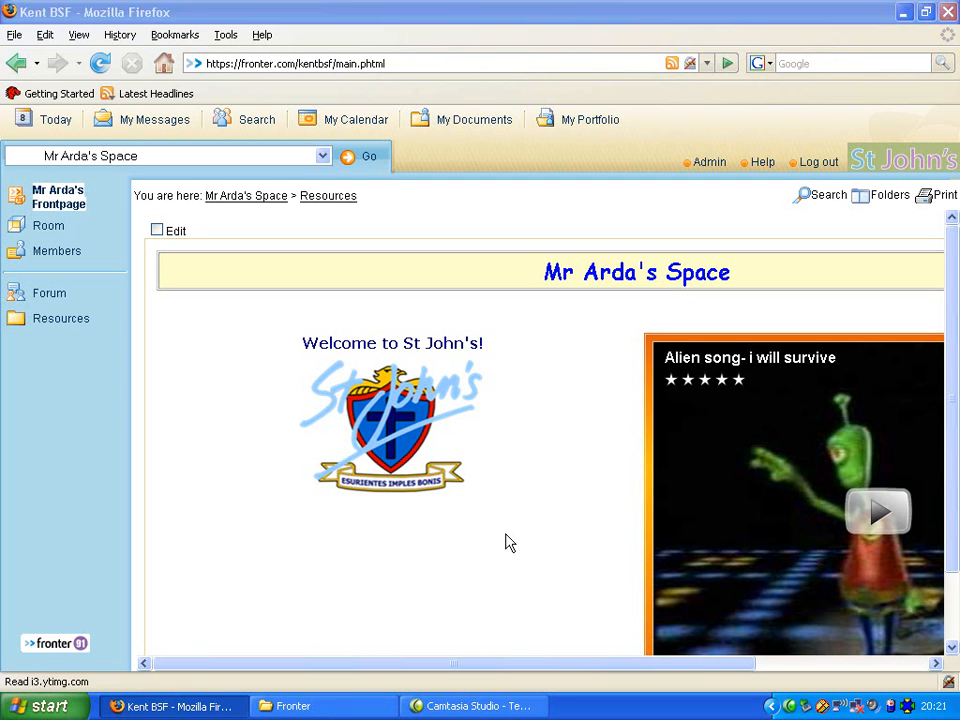
{"action": "mouse_move", "coordinate": [160, 326]}
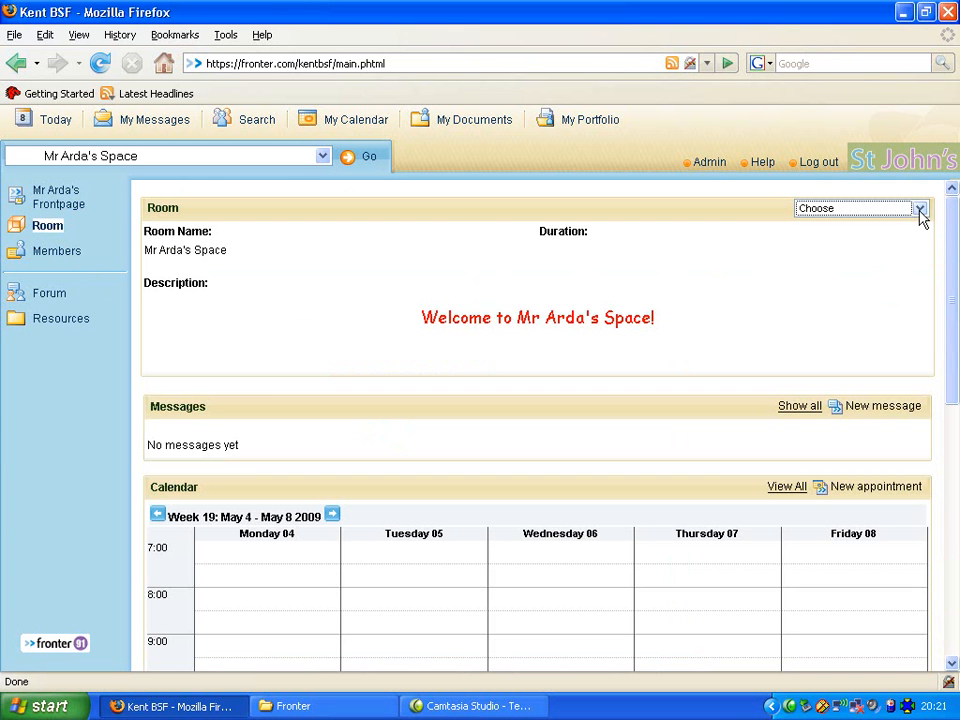
Step: Choose Customise tool package from the Room panel's dropdown for Mr Arda's Space
{"action": "left_click", "coordinate": [919, 208]}
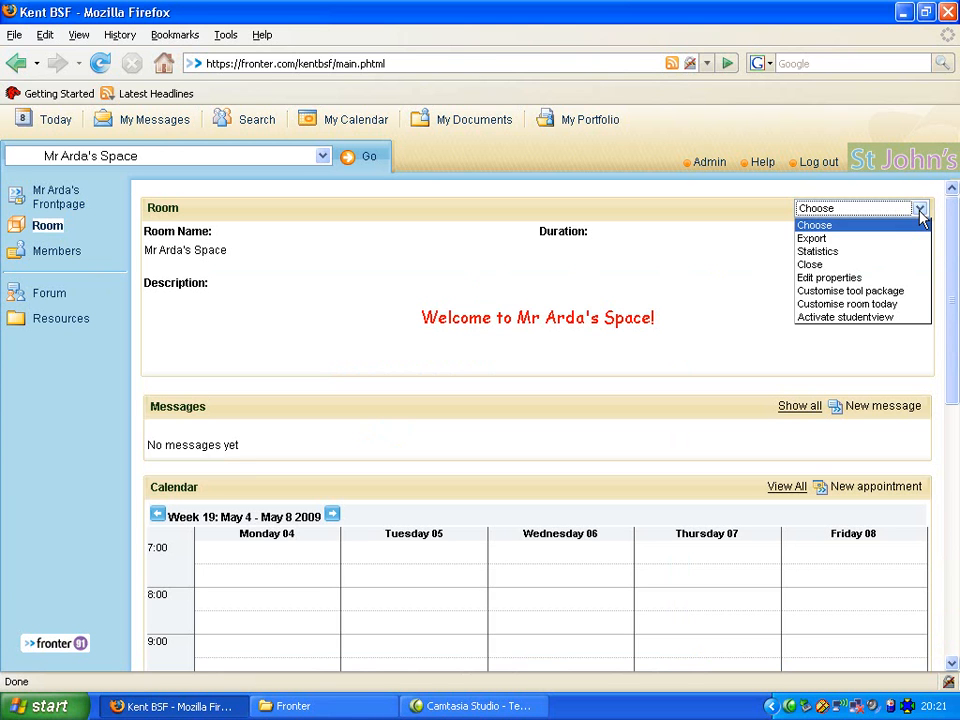
{"action": "mouse_move", "coordinate": [850, 290]}
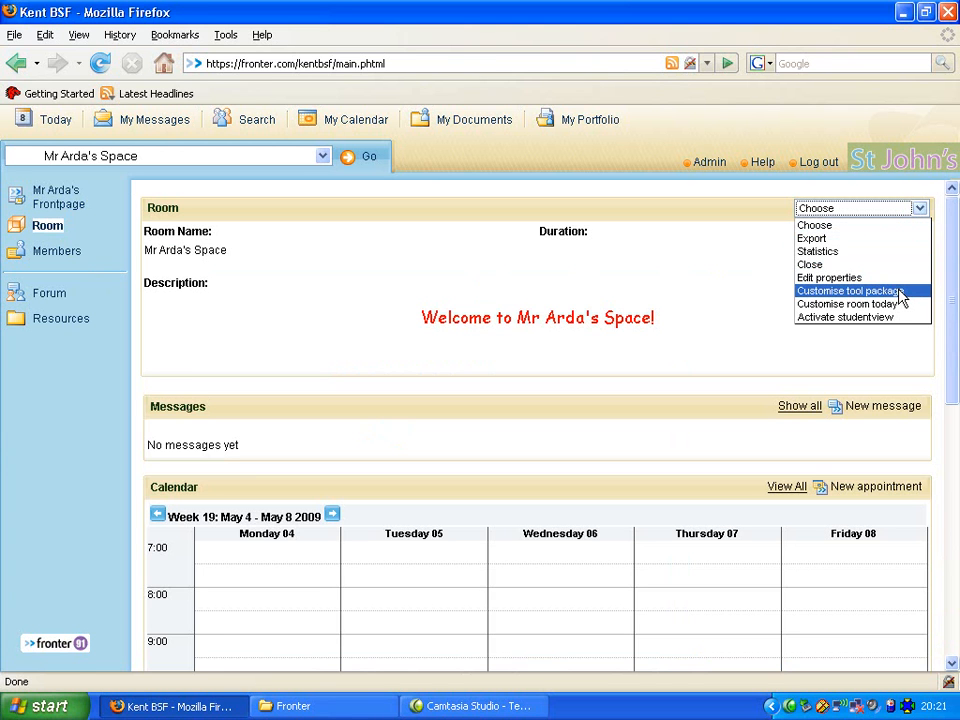
{"action": "left_click", "coordinate": [848, 291]}
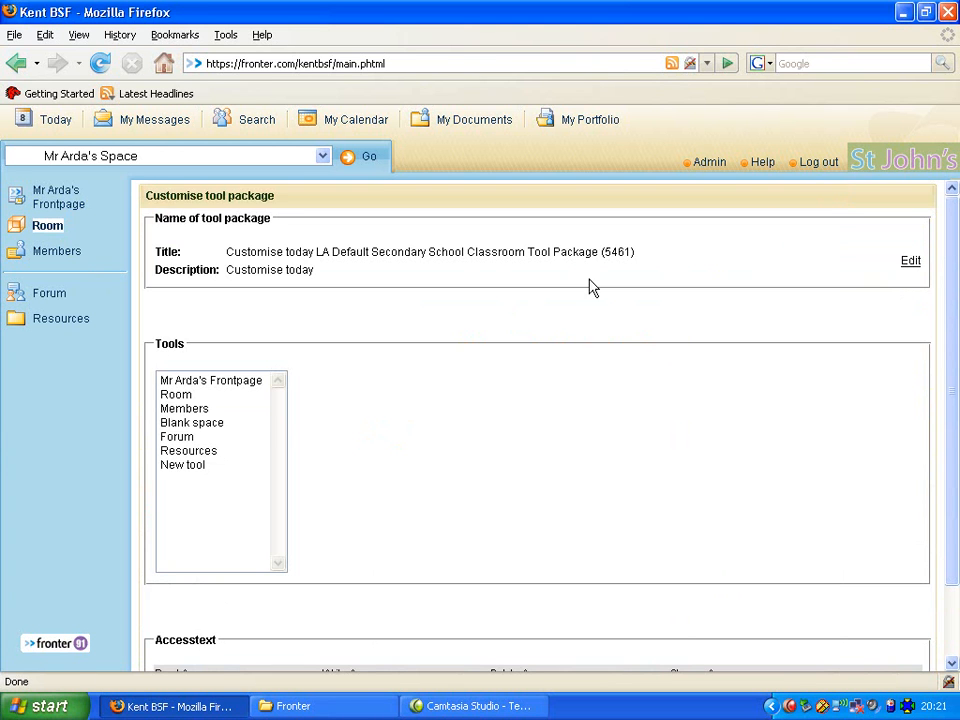
{"action": "mouse_move", "coordinate": [60, 318]}
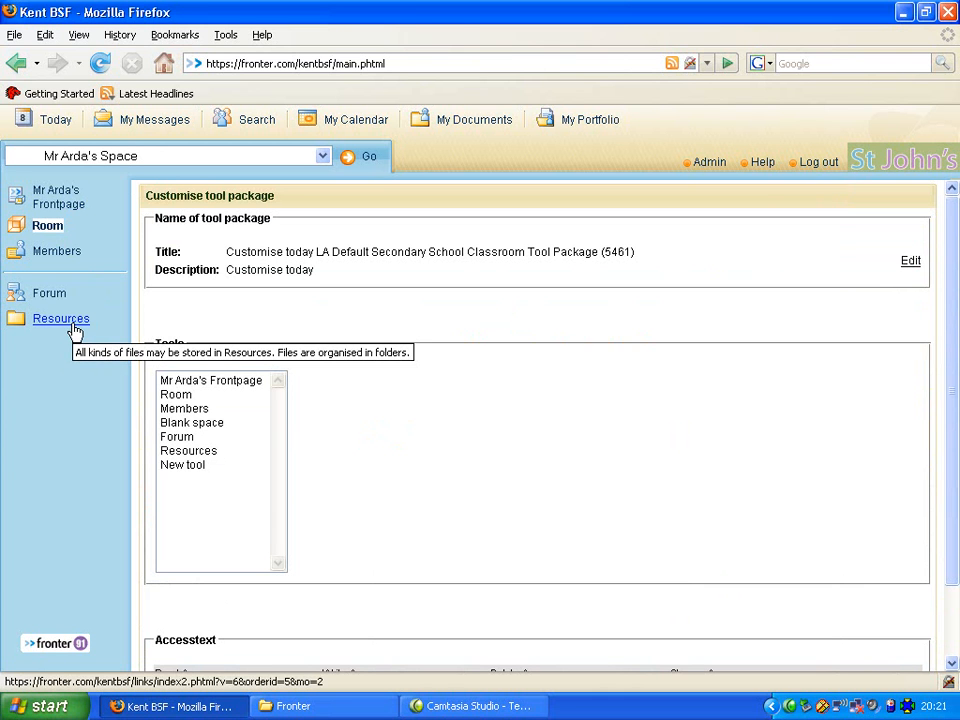
{"action": "mouse_move", "coordinate": [389, 474]}
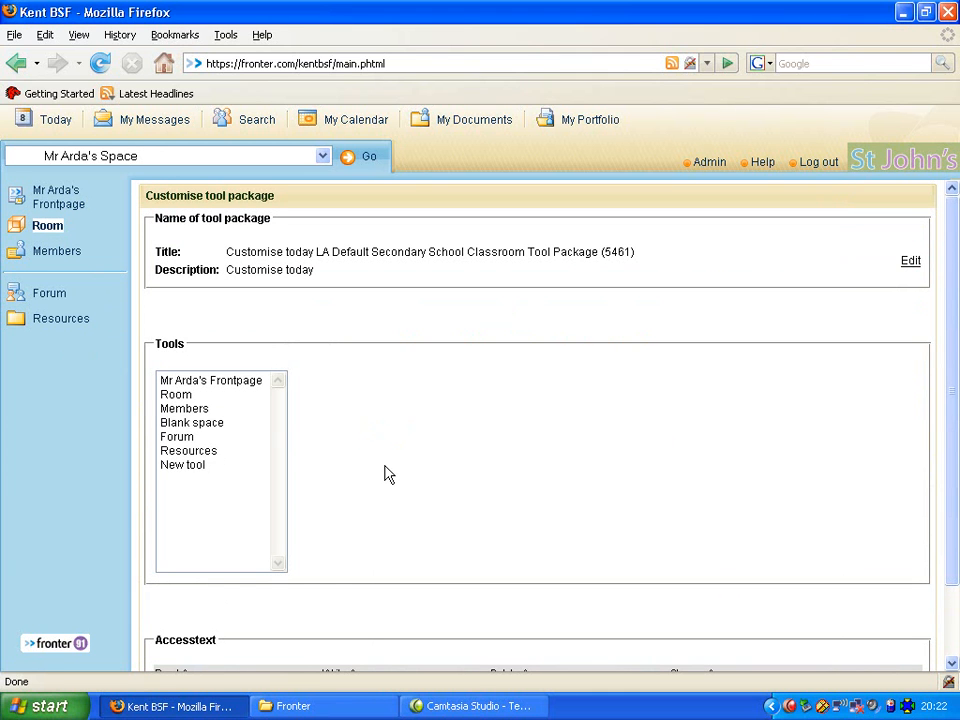
Step: Add another Resources tool from the New tool catalogue and save it
{"action": "left_click", "coordinate": [182, 465]}
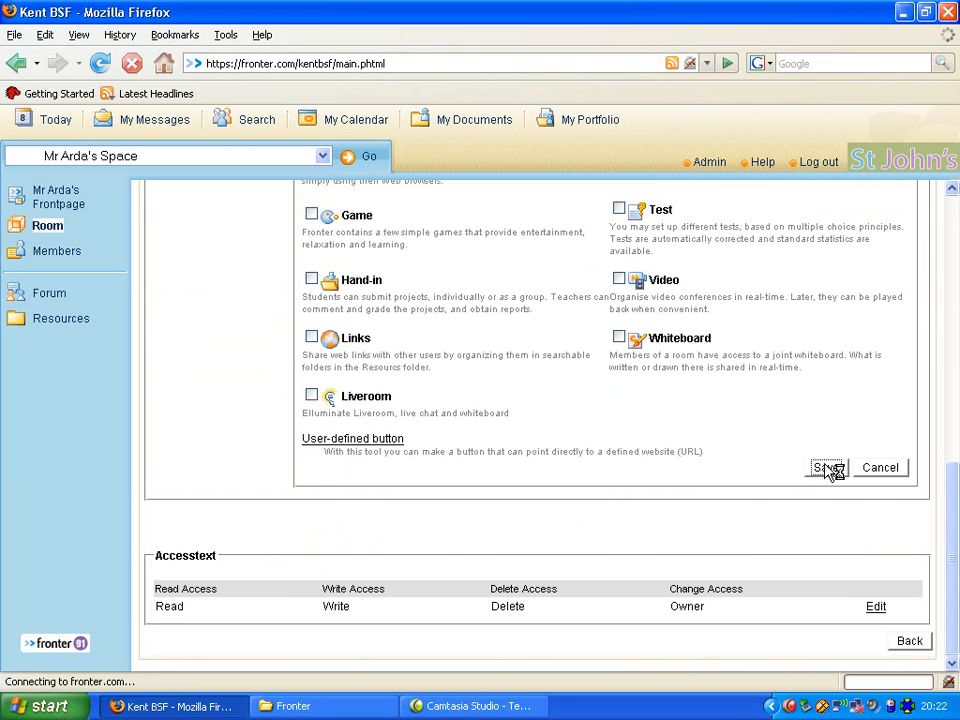
{"action": "left_click", "coordinate": [824, 467]}
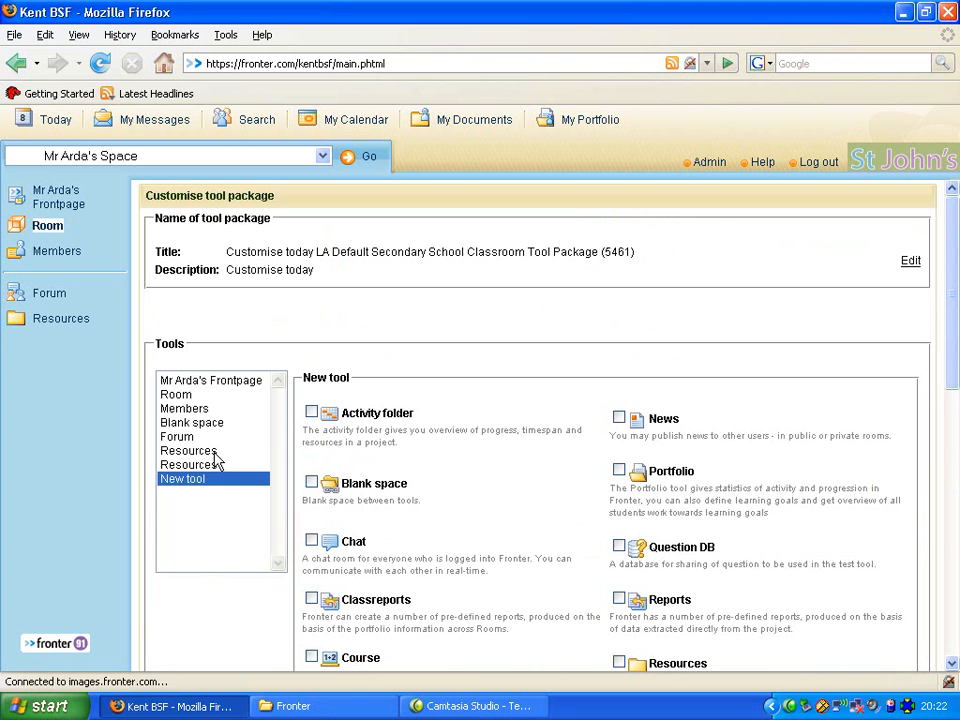
Step: Title the first Resources tool 'Teacher resources', described 'Materials for facilitators'
{"action": "left_click", "coordinate": [188, 450]}
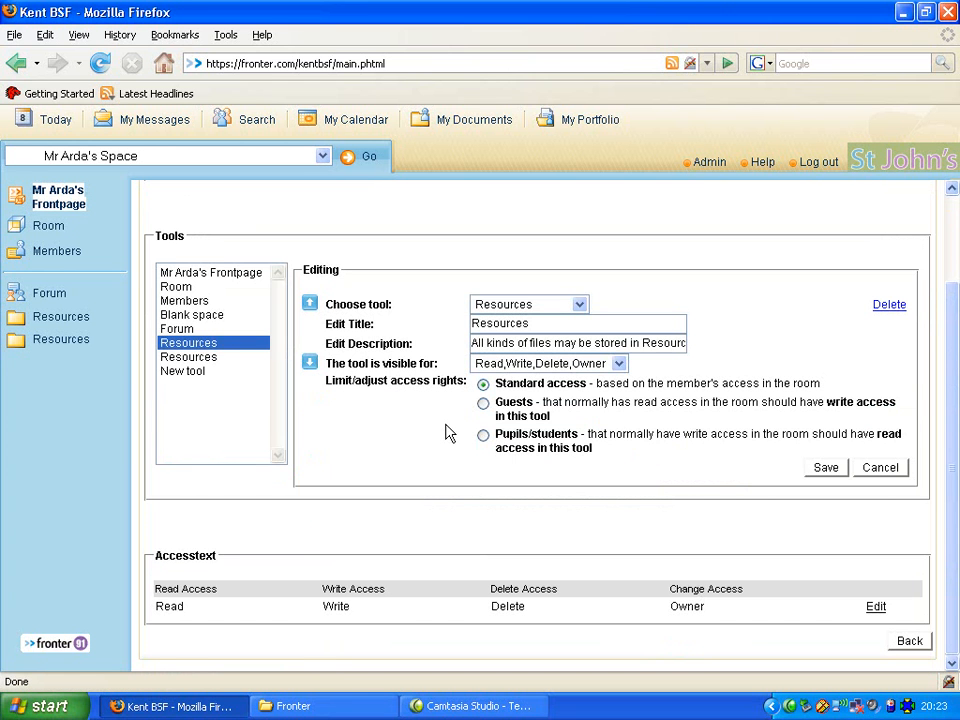
{"action": "mouse_move", "coordinate": [220, 357]}
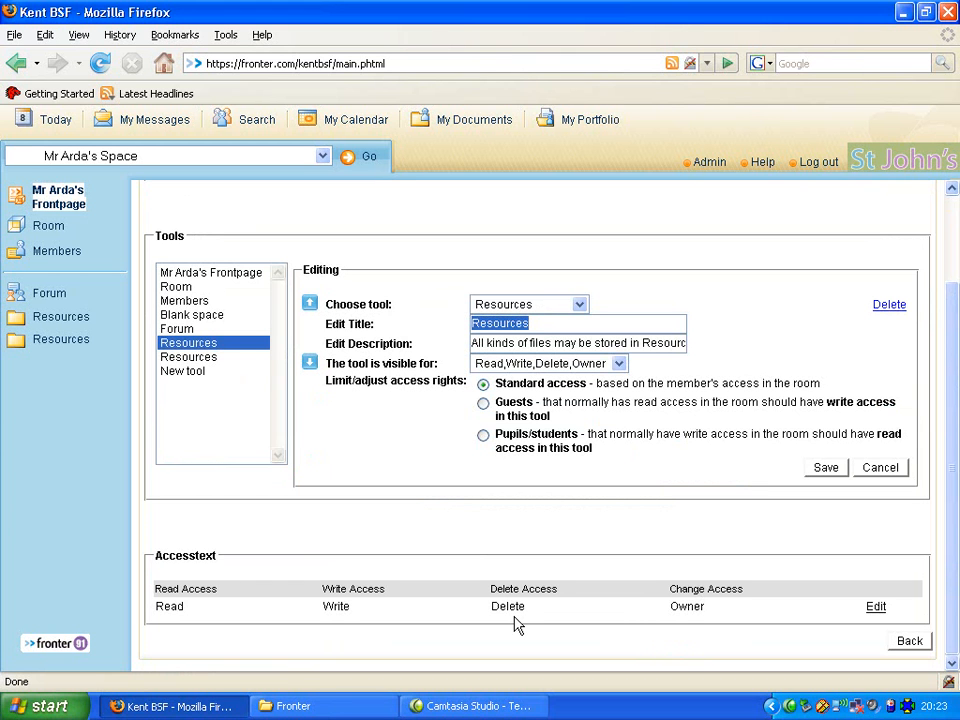
{"action": "type", "text": "Teacher"}
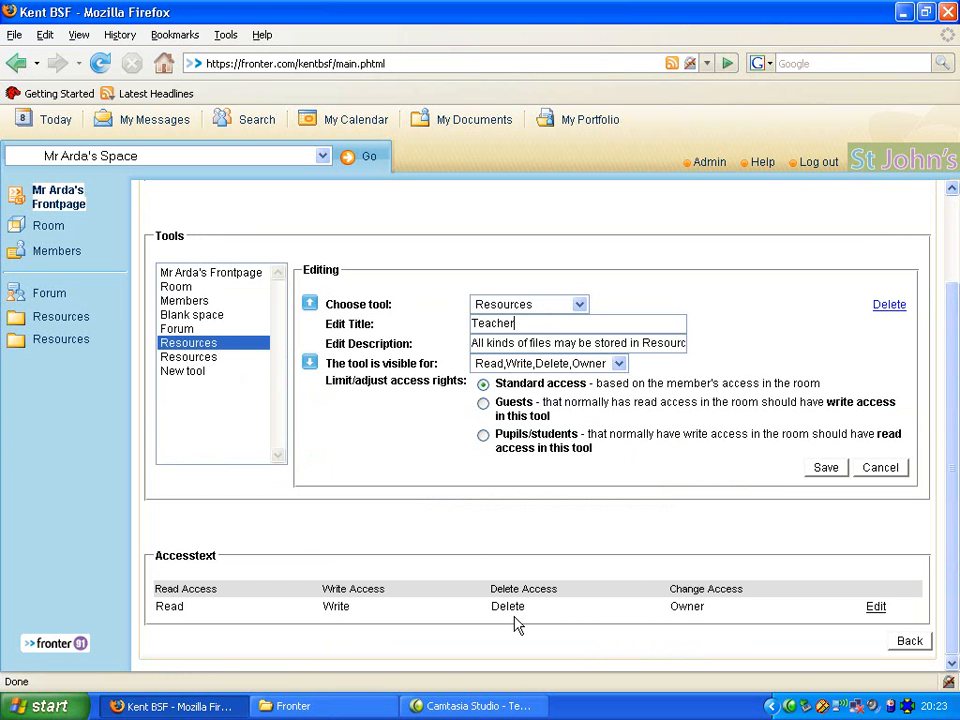
{"action": "type", "text": "resources"}
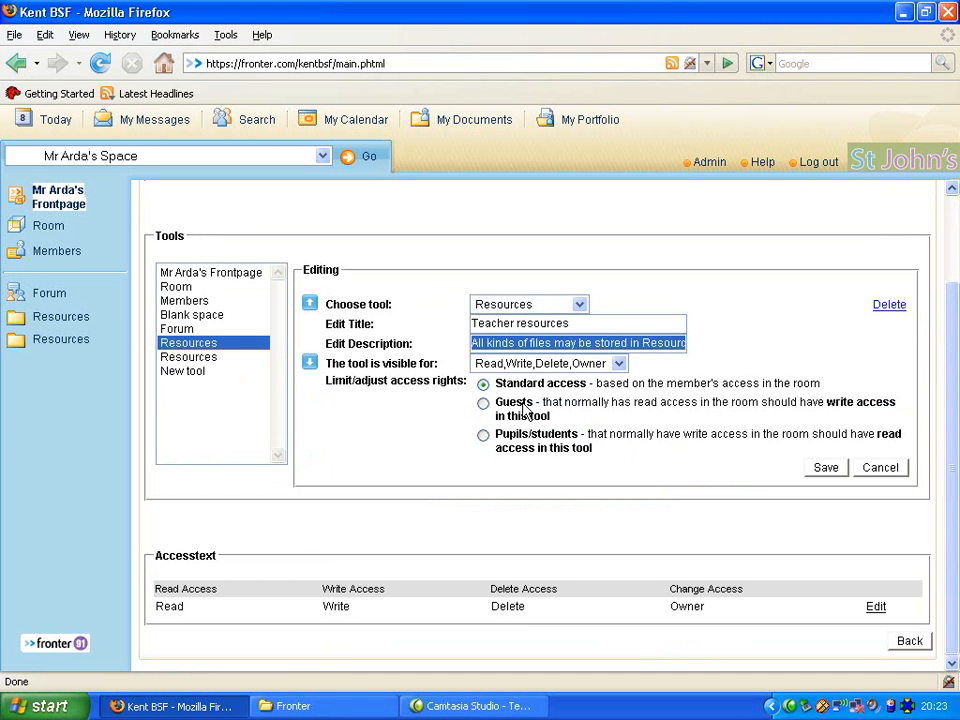
{"action": "type", "text": "Materials for facilitators"}
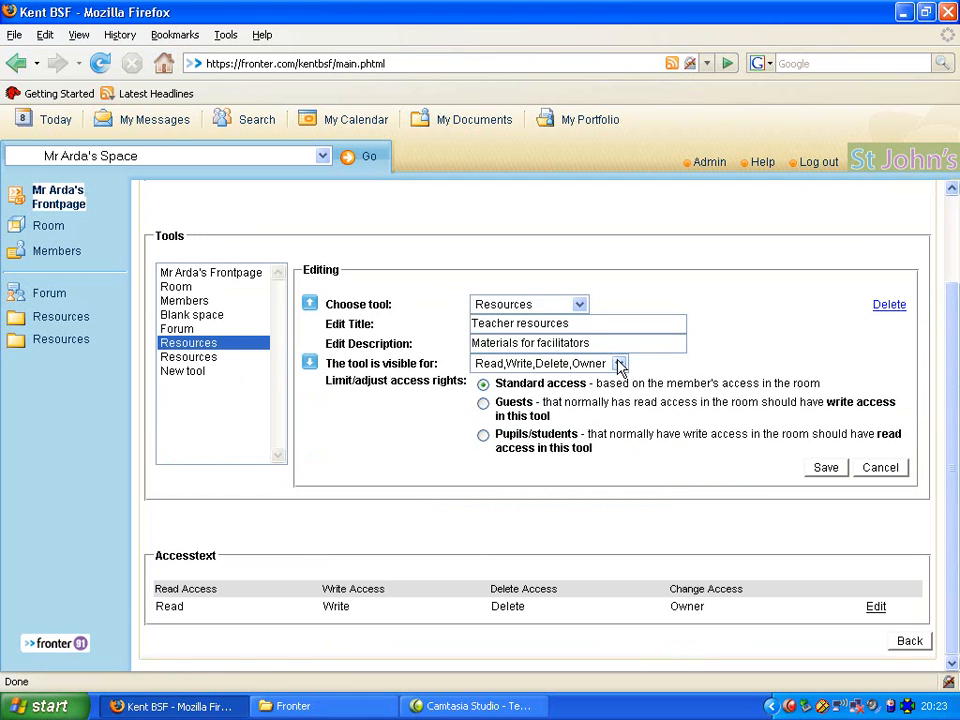
Step: Set the Teacher resources tool to be visible for Delete,Owner
{"action": "left_click", "coordinate": [617, 363]}
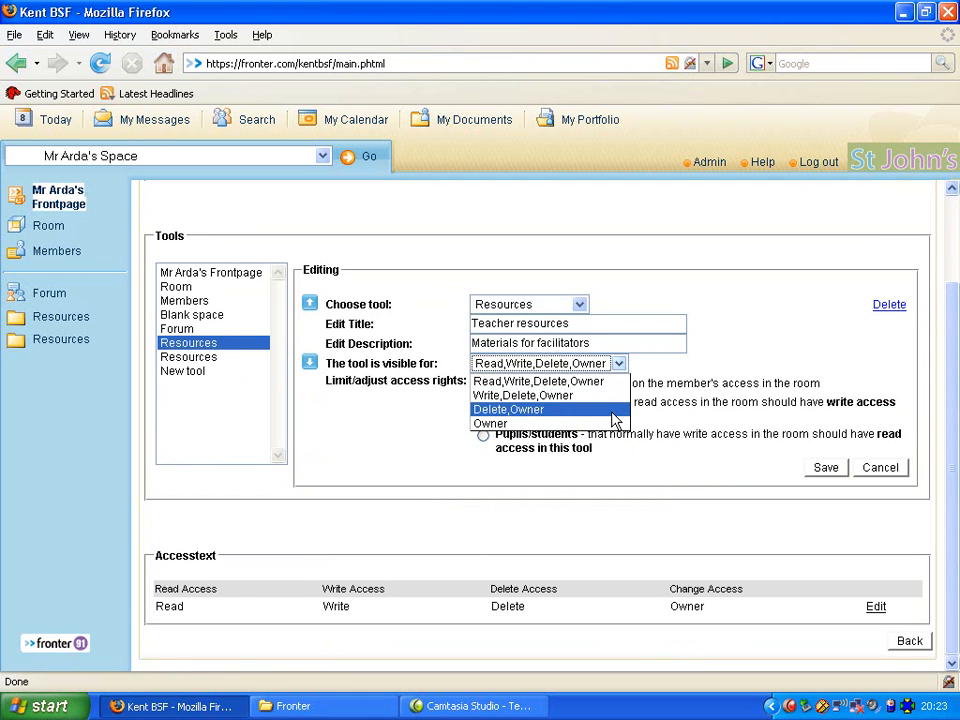
{"action": "left_click", "coordinate": [508, 409]}
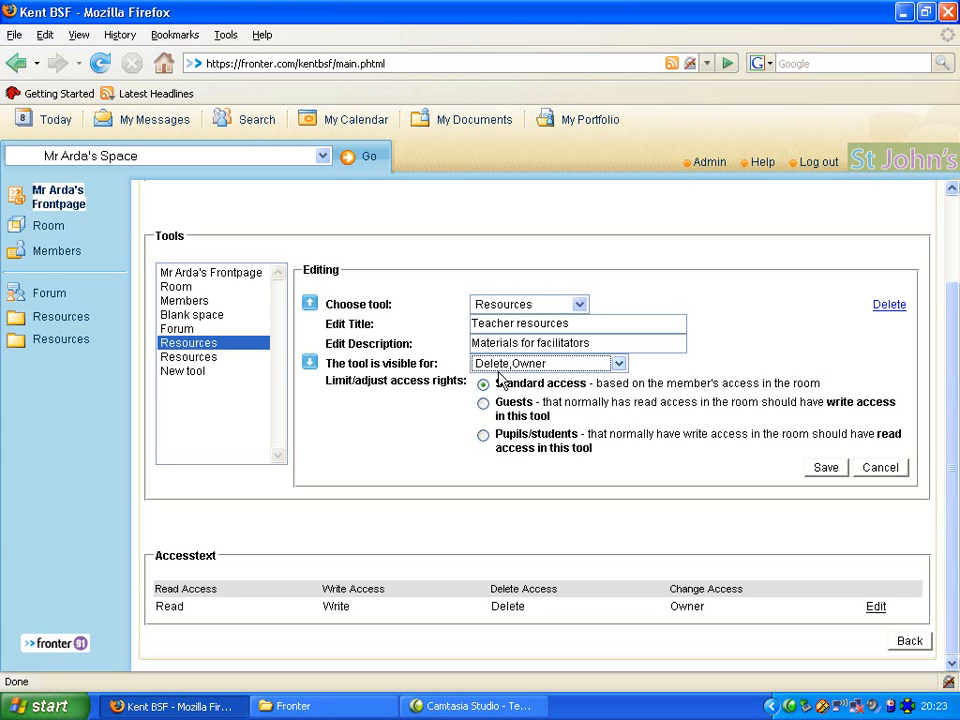
{"action": "mouse_move", "coordinate": [543, 383]}
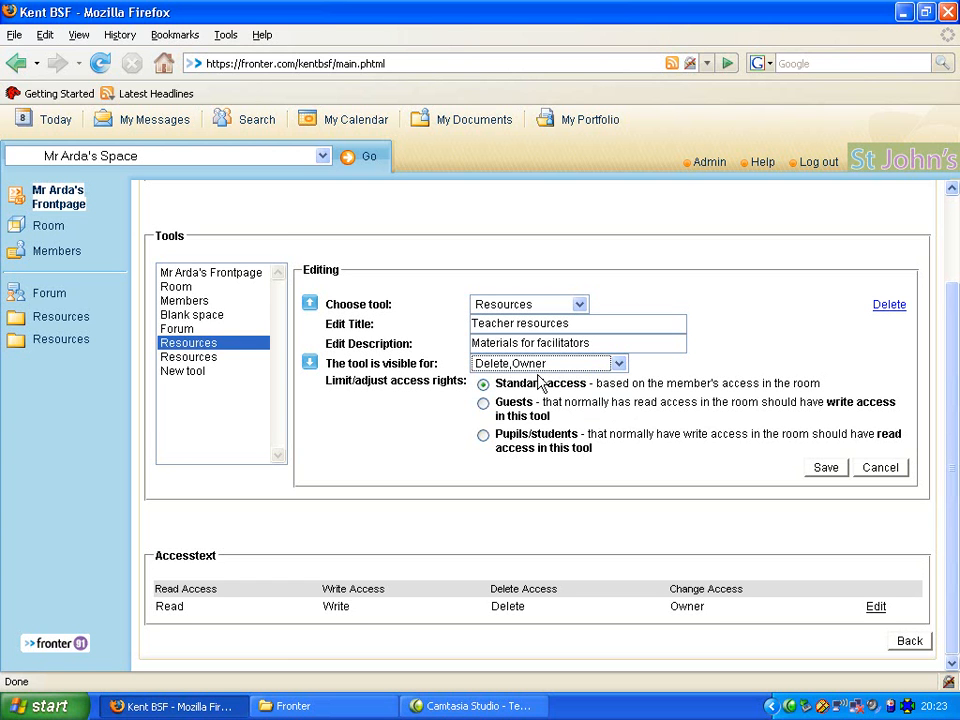
{"action": "mouse_move", "coordinate": [530, 383]}
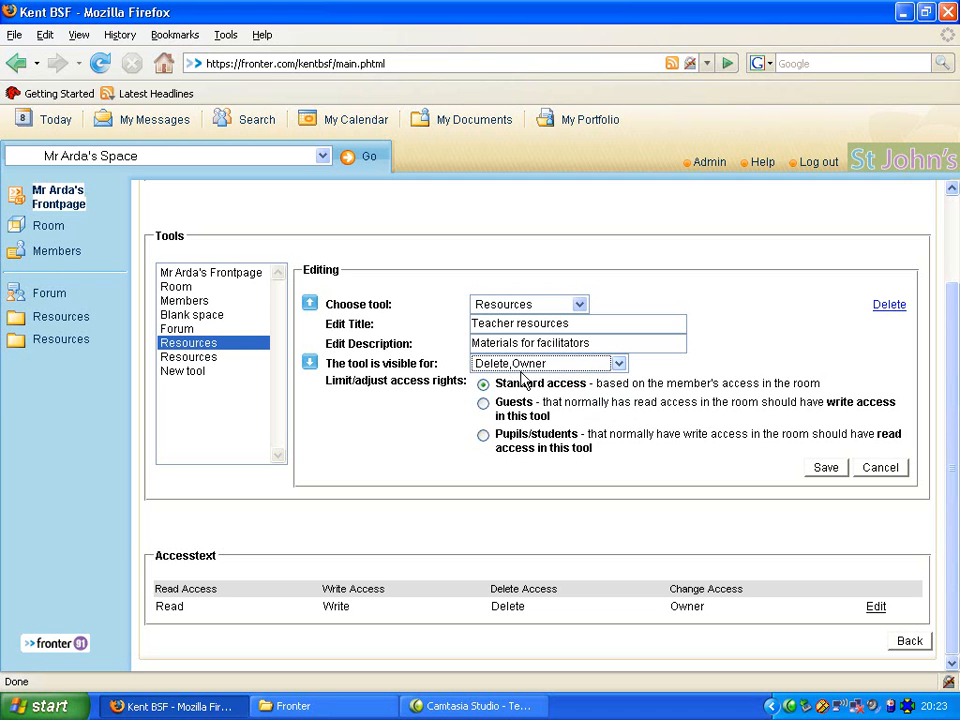
{"action": "mouse_move", "coordinate": [532, 404]}
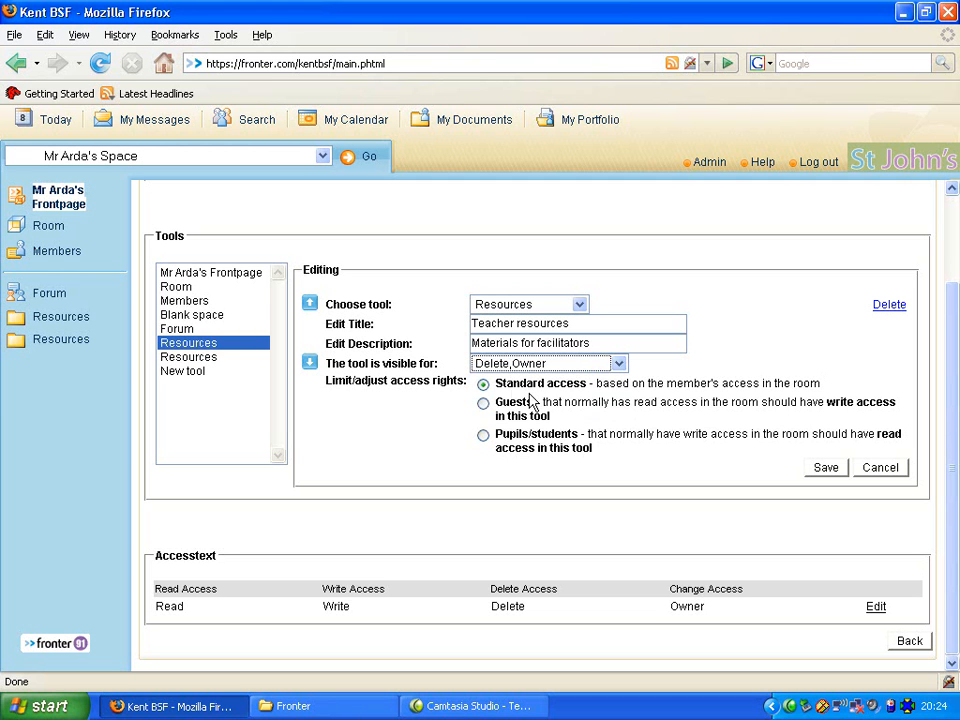
{"action": "left_click_drag", "start_coordinate": [495, 383], "coordinate": [635, 401]}
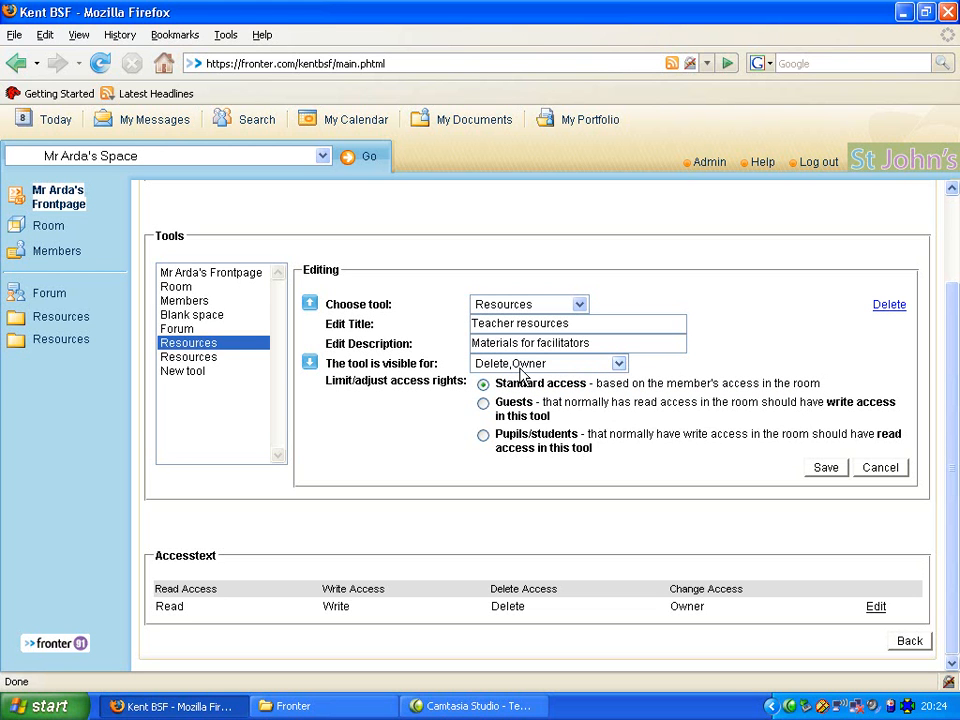
{"action": "mouse_move", "coordinate": [825, 468]}
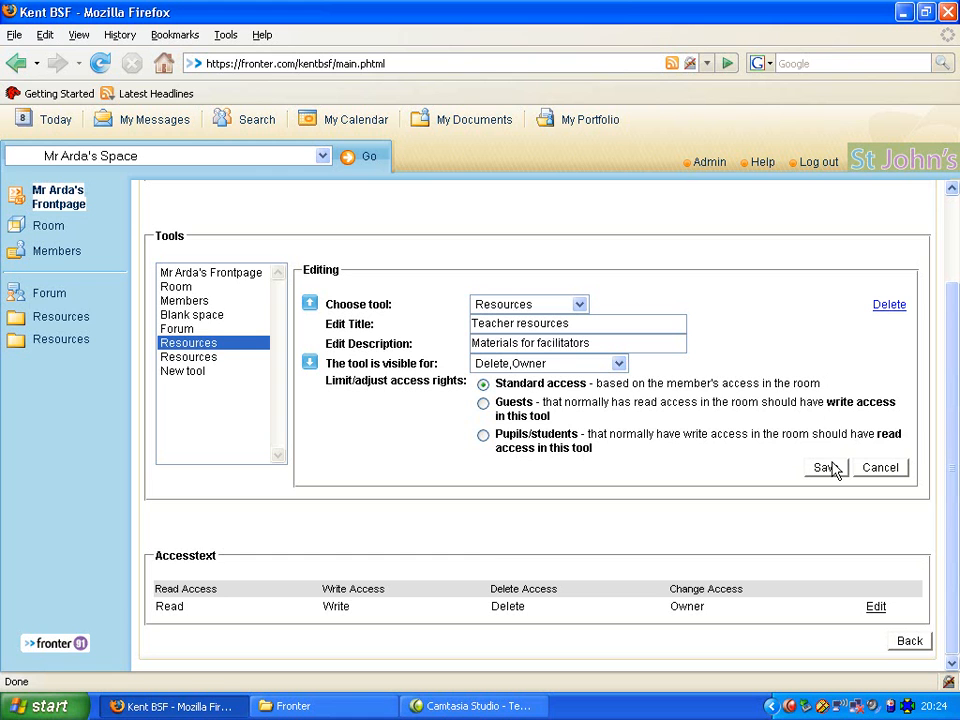
Step: Save the Teacher resources folder so it replaces the first Resources navigation entry
{"action": "left_click", "coordinate": [823, 467]}
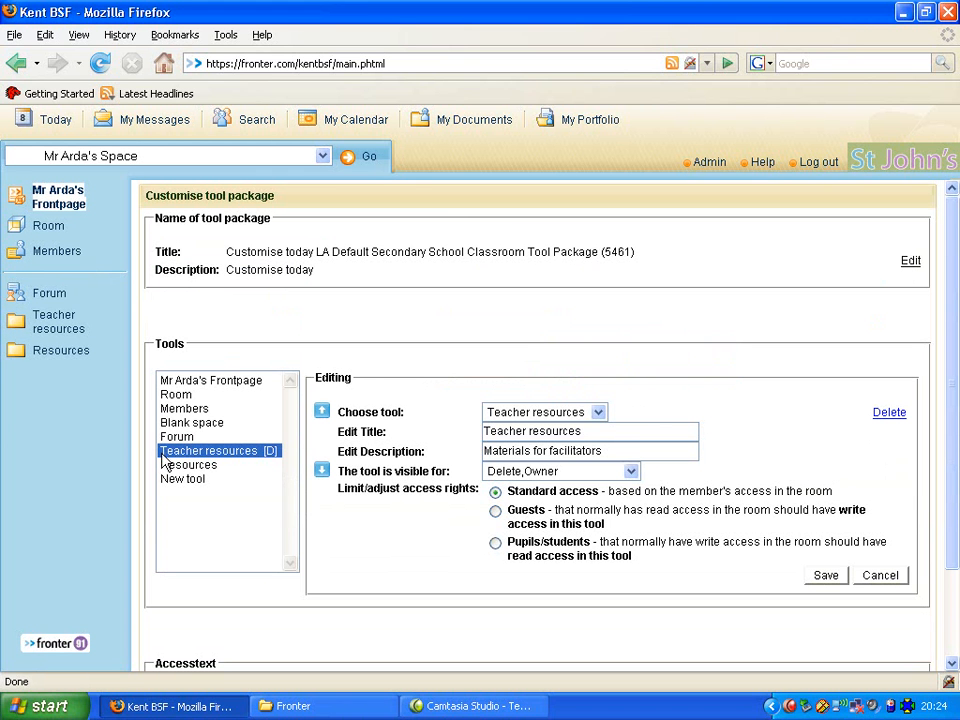
{"action": "mouse_move", "coordinate": [253, 468]}
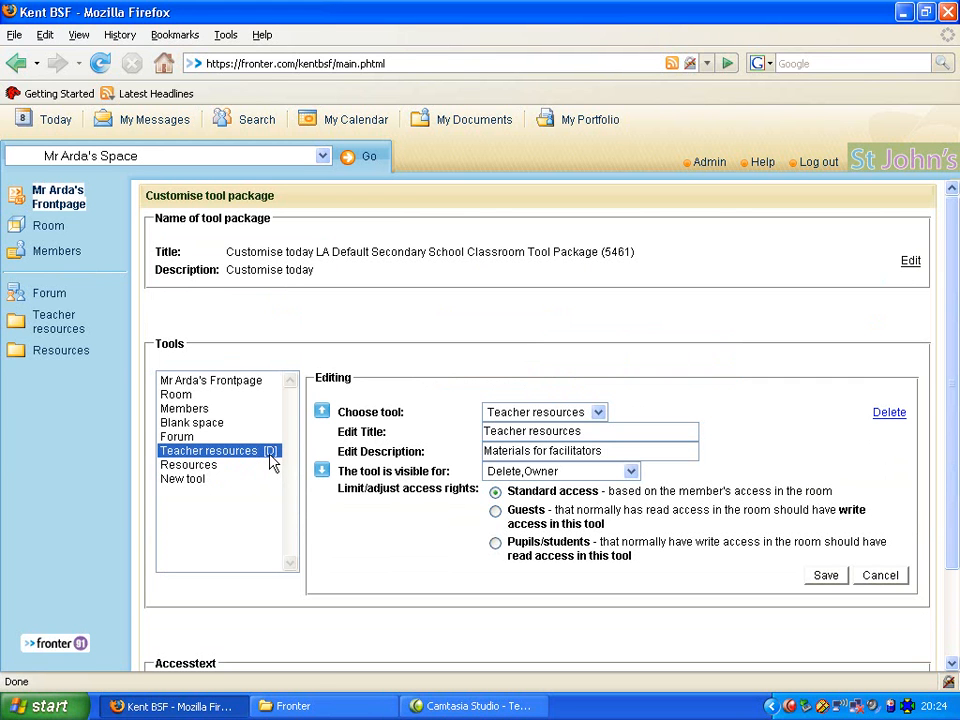
{"action": "mouse_move", "coordinate": [55, 321]}
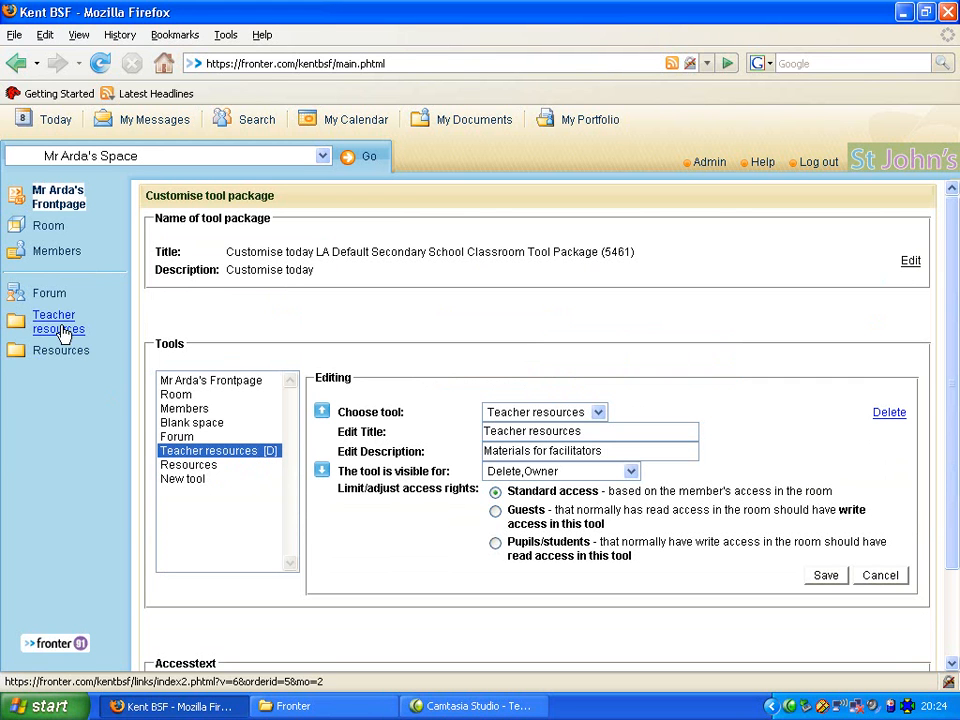
{"action": "mouse_move", "coordinate": [53, 321]}
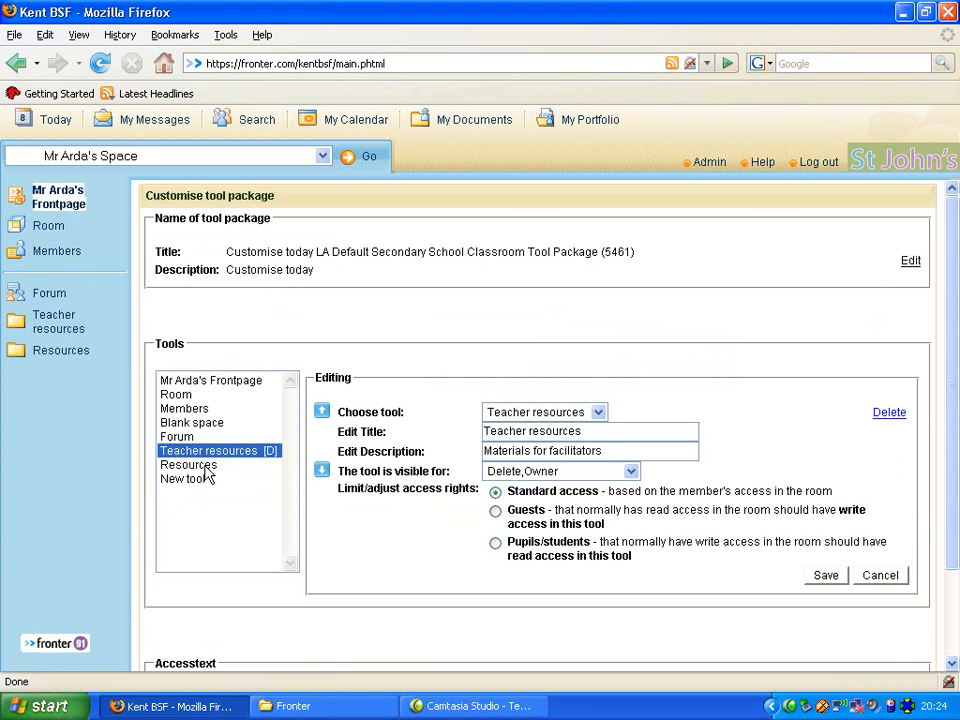
Step: Save the second folder as 'Student Resources', 'Materials for learners', pupils read-only
{"action": "left_click", "coordinate": [188, 464]}
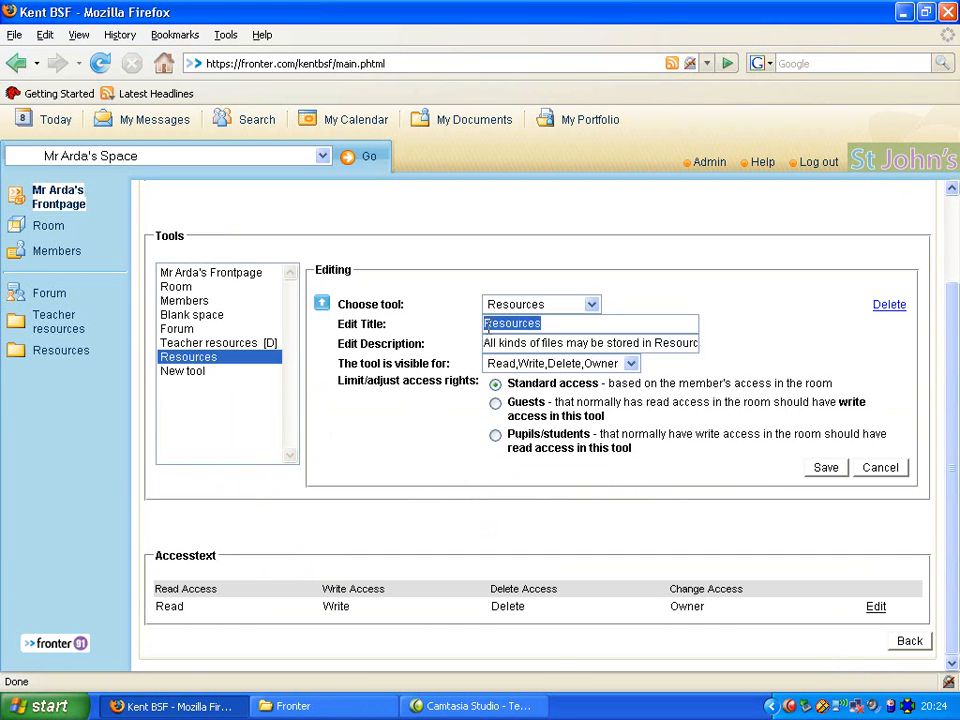
{"action": "type", "text": "Student"}
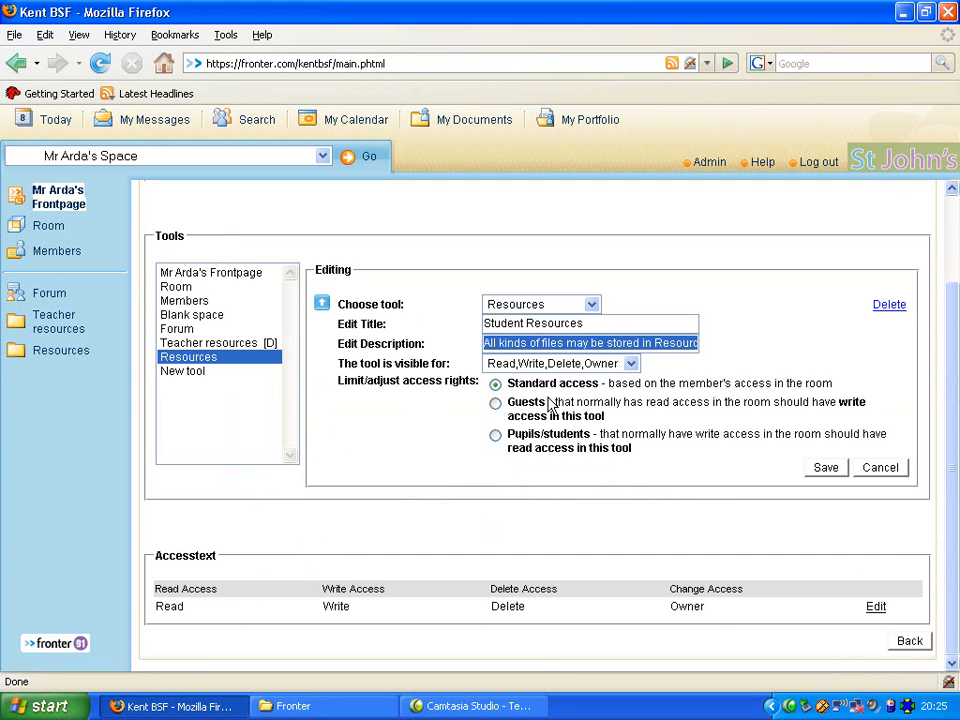
{"action": "type", "text": "Materials for learners"}
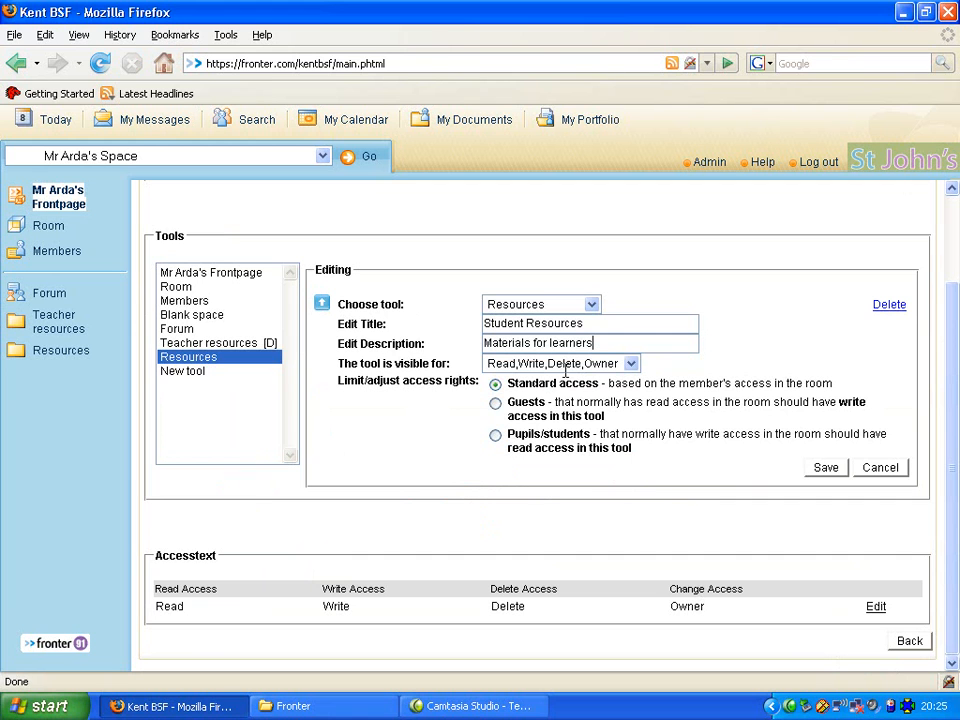
{"action": "mouse_move", "coordinate": [489, 368]}
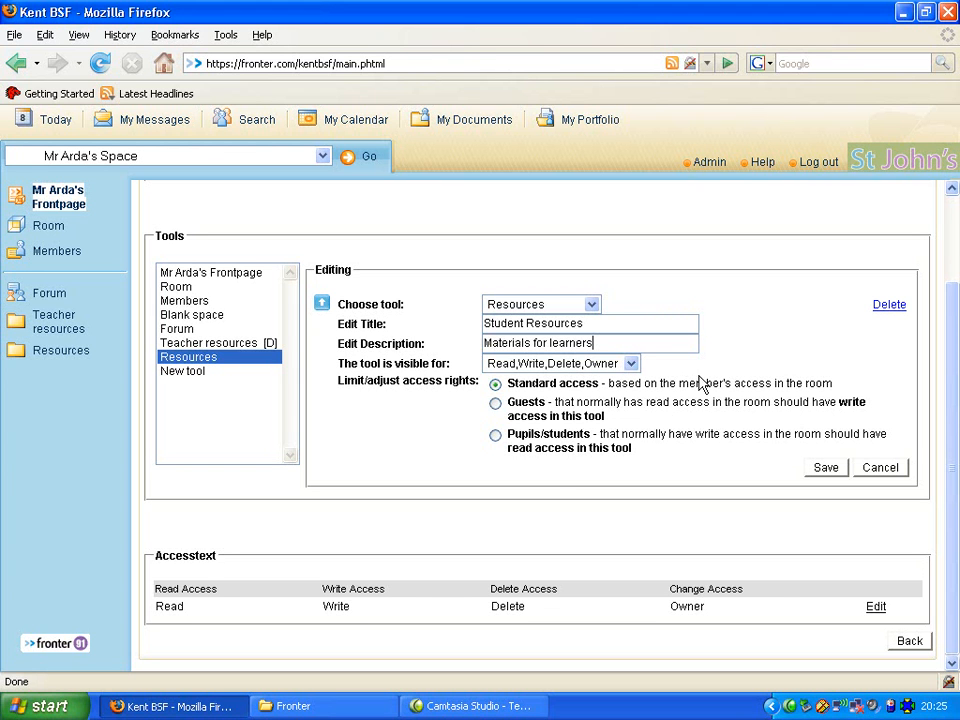
{"action": "left_click", "coordinate": [495, 437]}
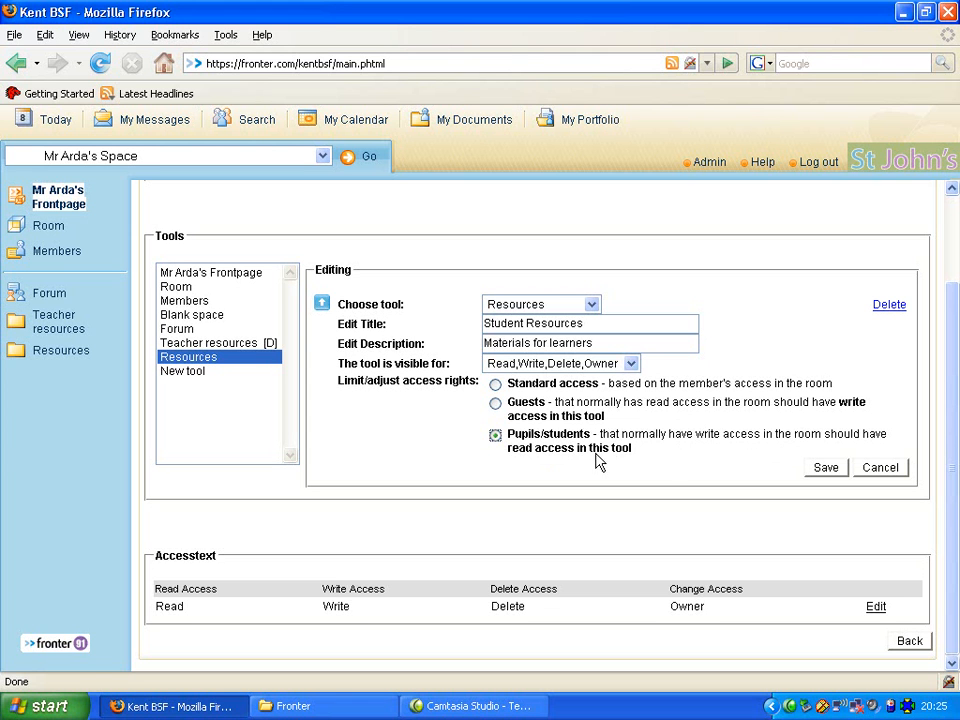
{"action": "mouse_move", "coordinate": [530, 443]}
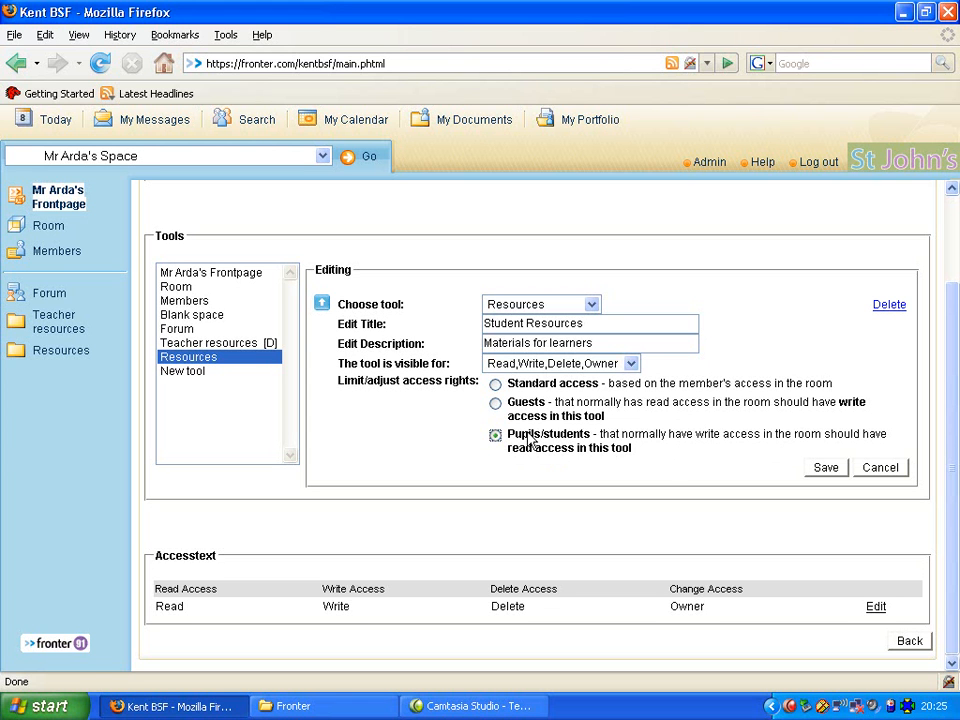
{"action": "mouse_move", "coordinate": [533, 444]}
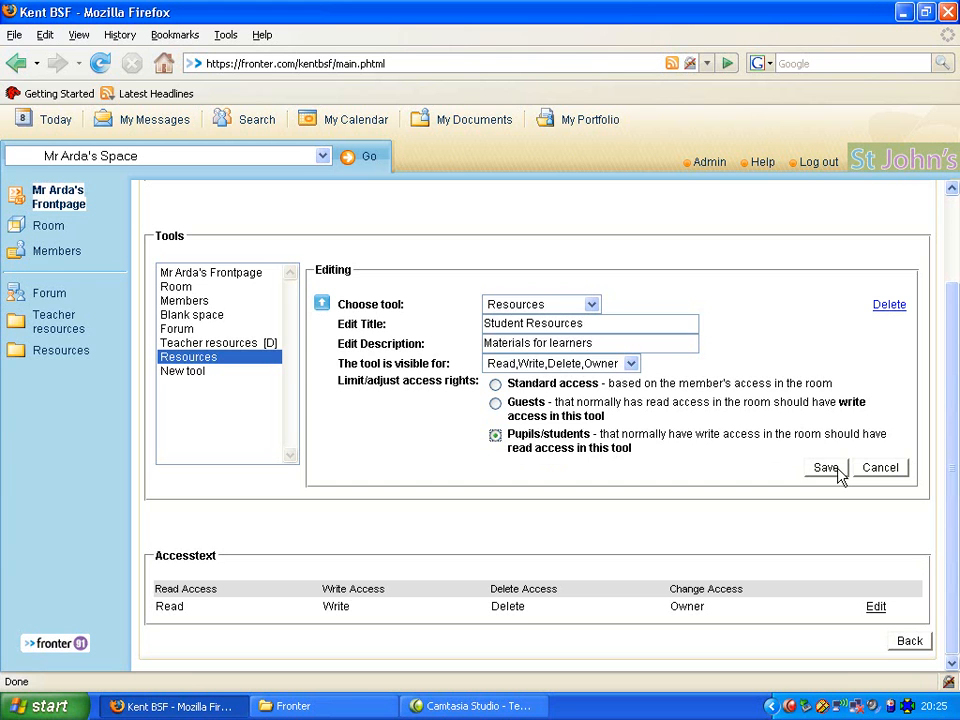
{"action": "left_click", "coordinate": [825, 467]}
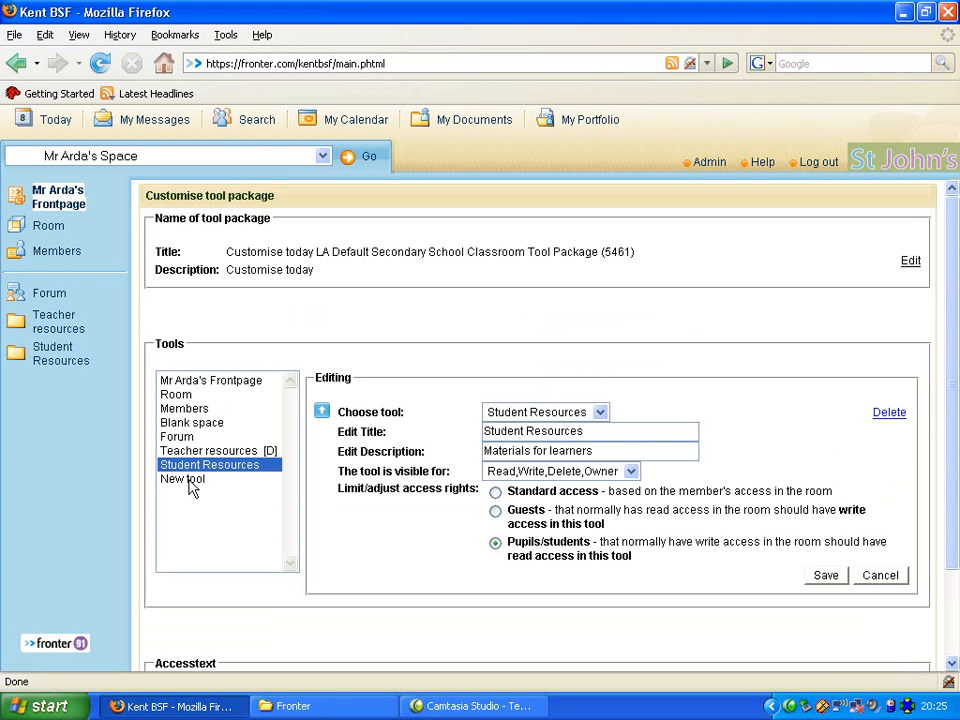
{"action": "mouse_move", "coordinate": [53, 353]}
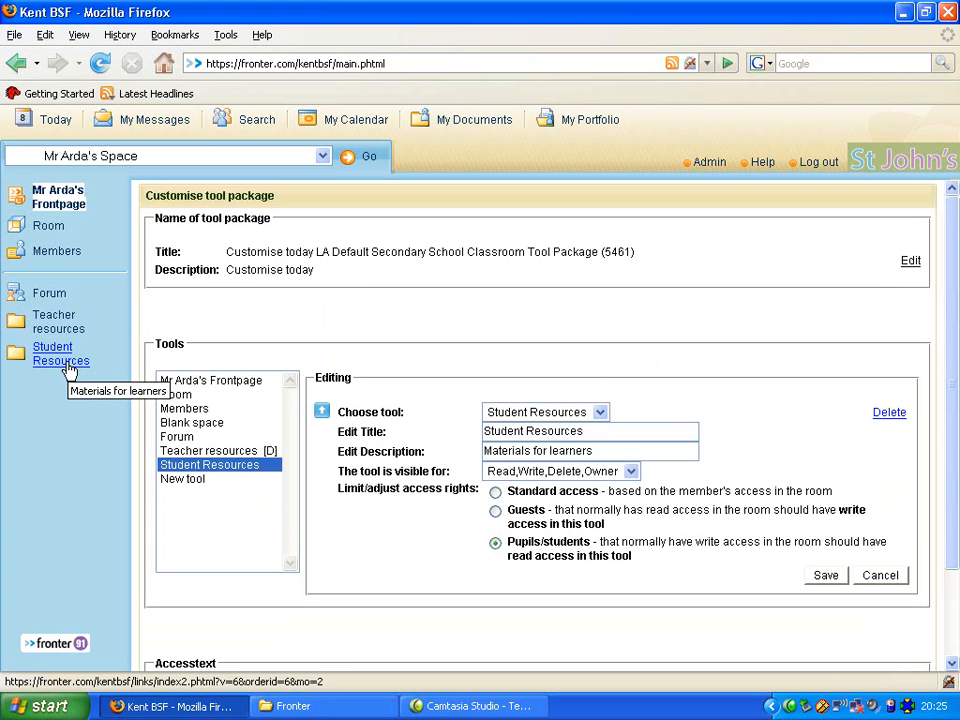